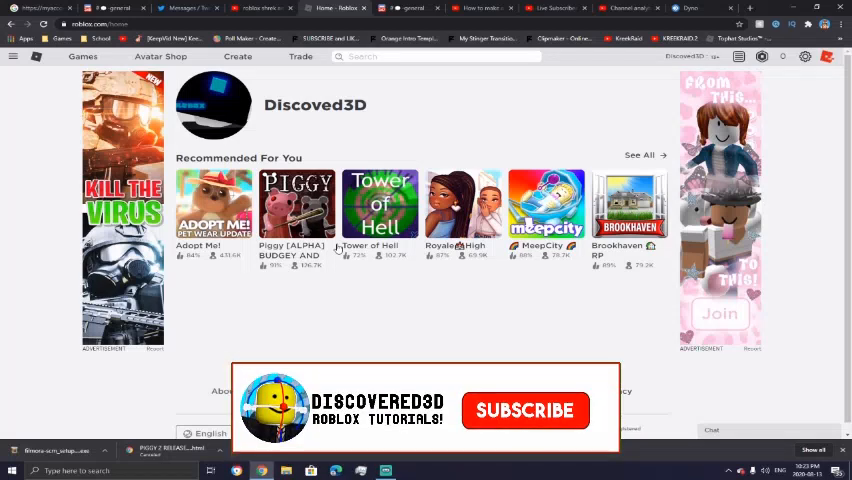
Open a new browser tab next to the Roblox home page
click(525, 410)
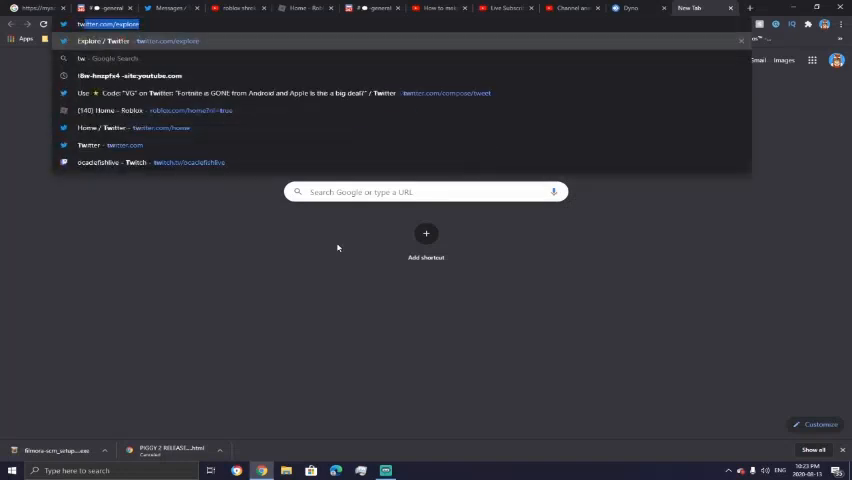
Search Google Images for 'tweet bird roblox' and scroll through the results
text(tweet)
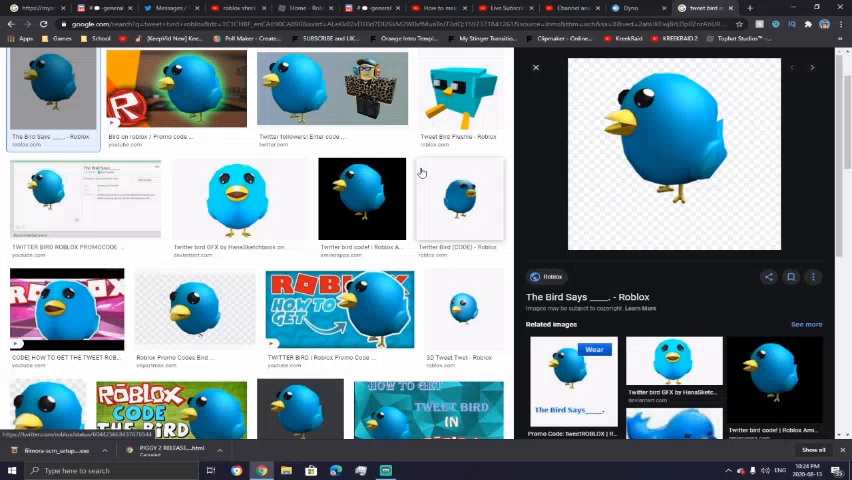
scroll(up, 3)
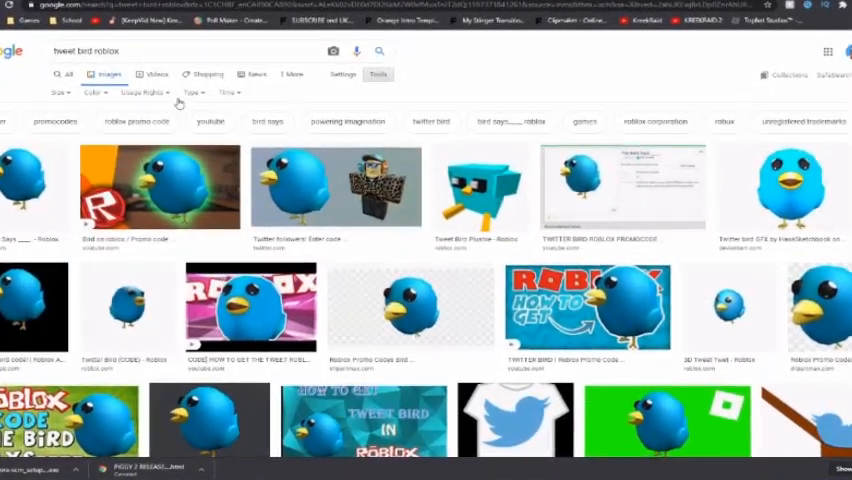
Filter the image results by Color to Transparent only
click(95, 92)
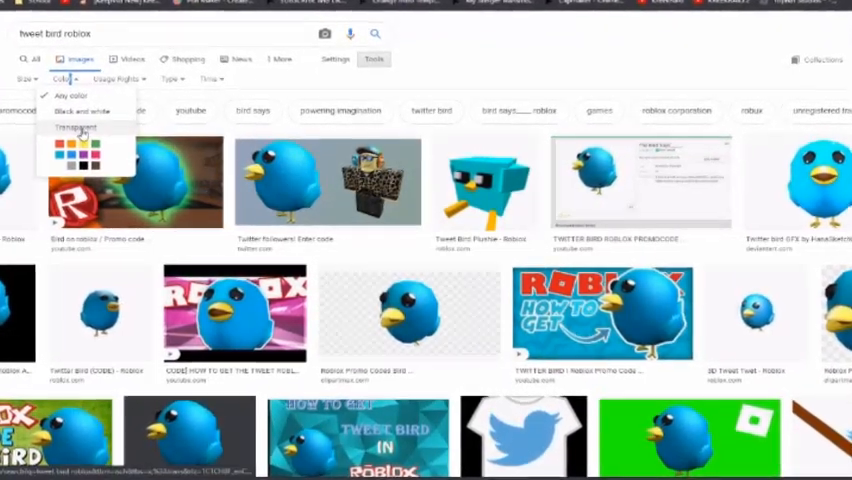
click(74, 128)
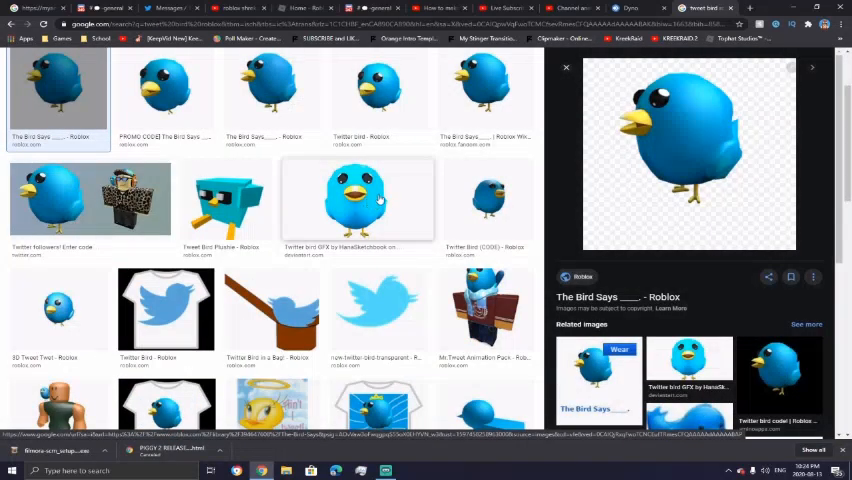
Save the previewed transparent bird picture to the computer with Save image as
right_click(688, 150)
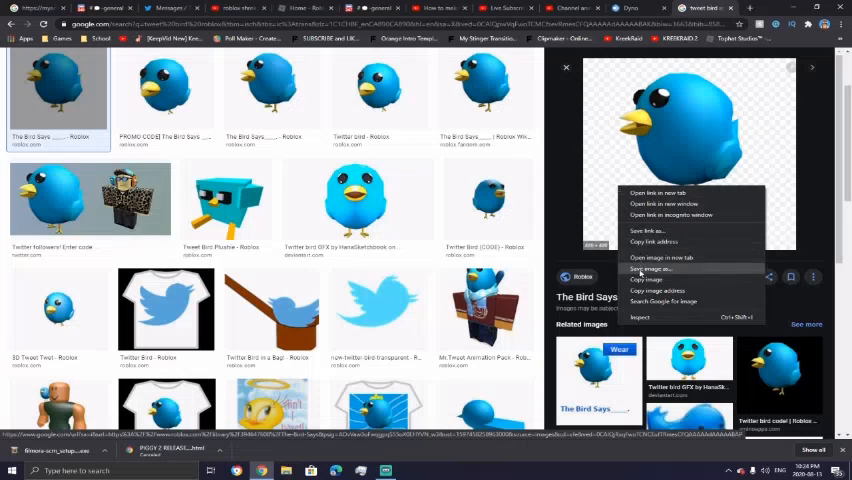
click(650, 268)
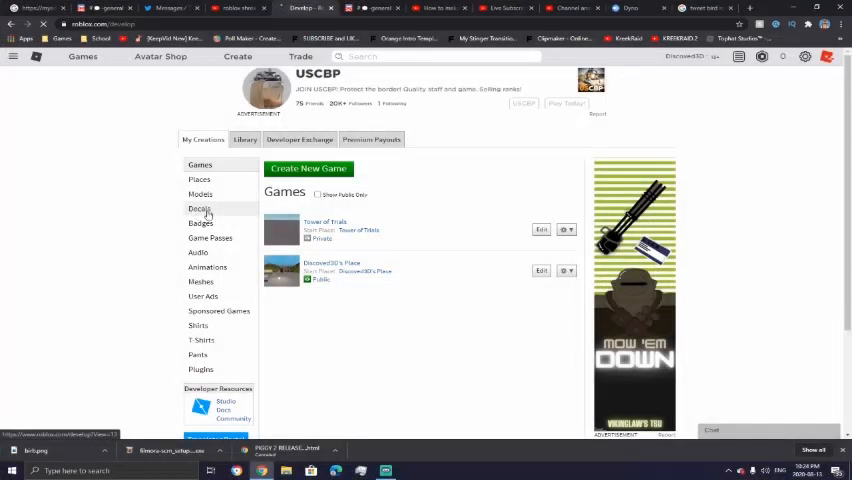
In Decals, choose the saved bird image file and upload it as 'Twitter Bird'
click(199, 208)
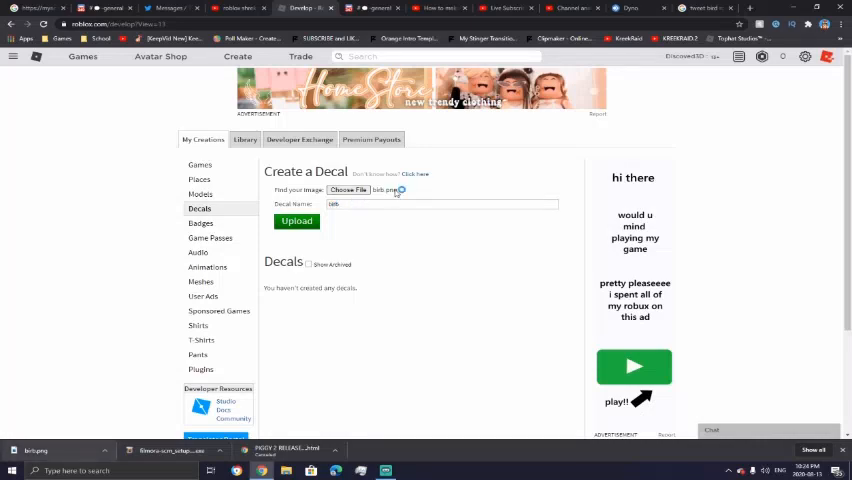
click(348, 190)
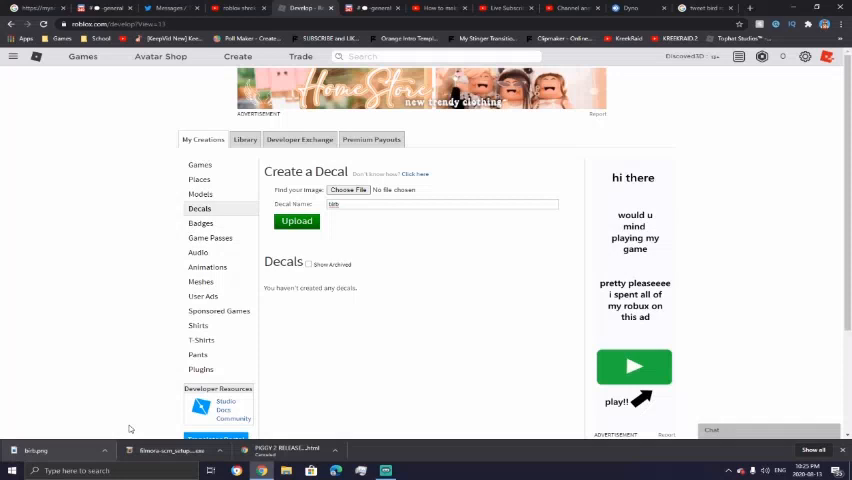
click(348, 190)
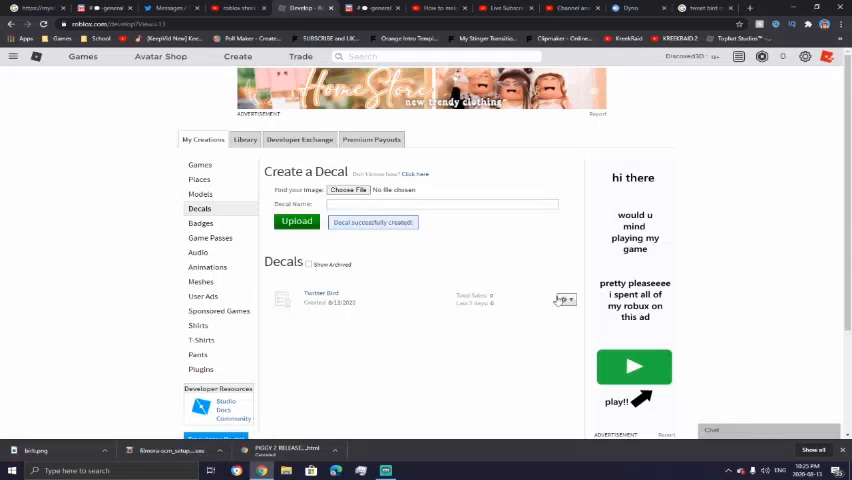
Open the Twitter Bird decal's page from its gear menu and apply it in Studio
click(567, 300)
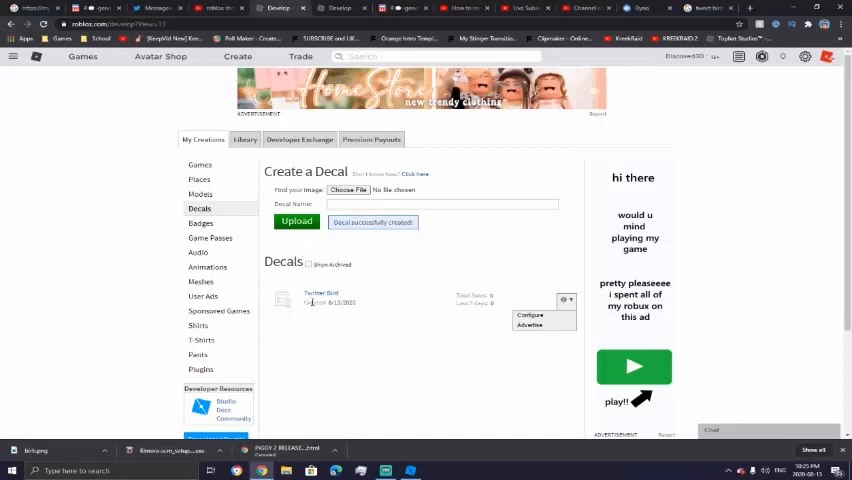
click(321, 292)
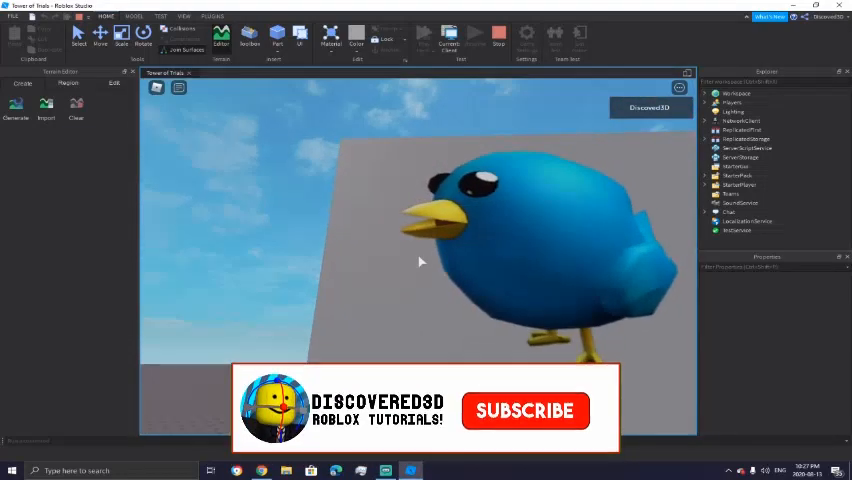
click(525, 410)
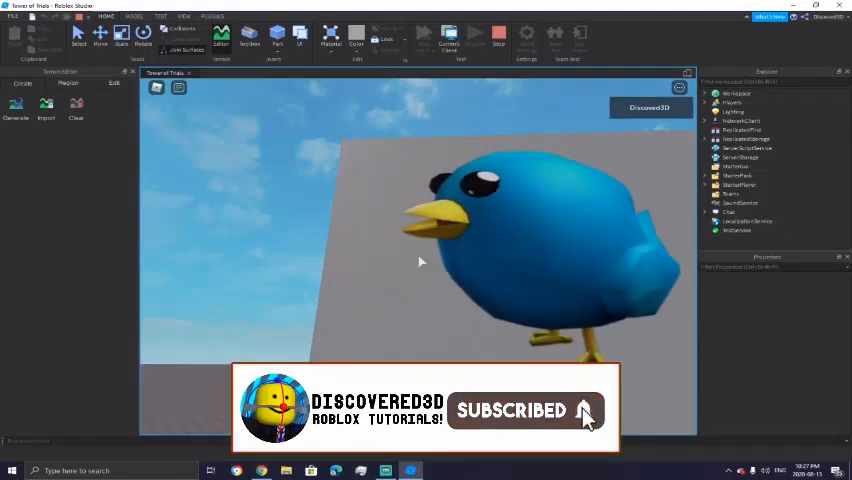